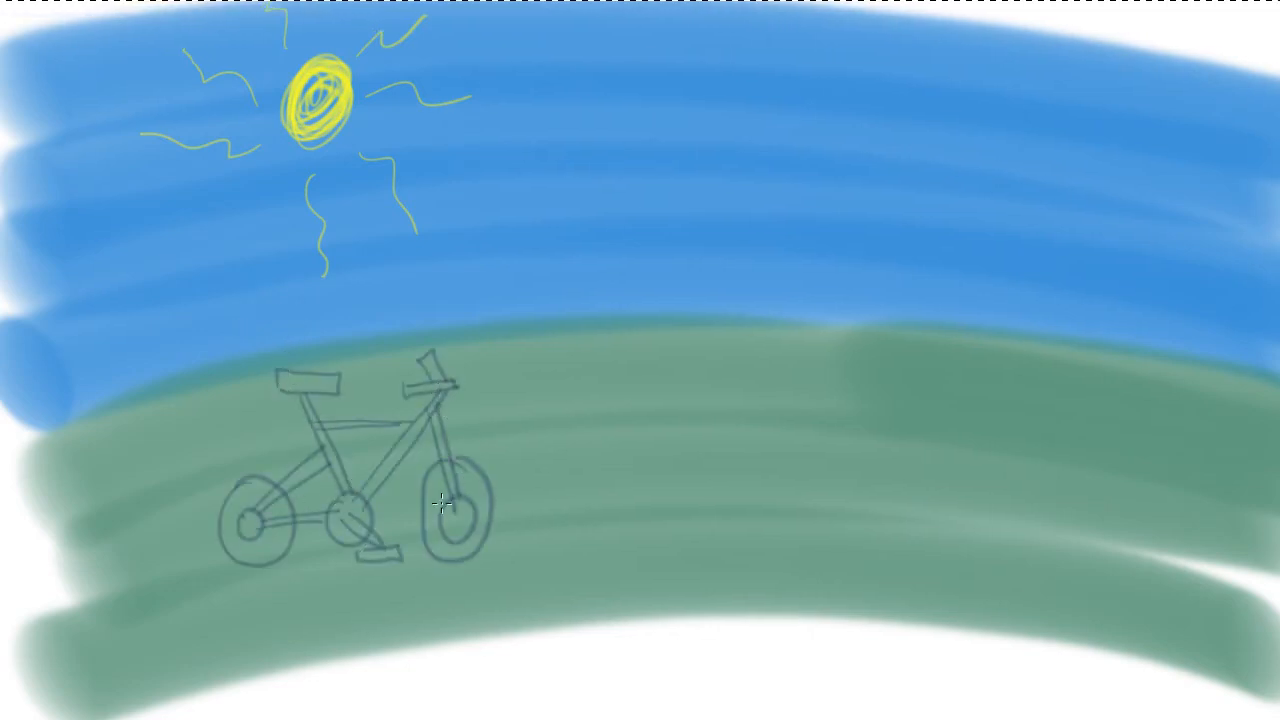
Step: Sketch the rider's head, body and legs over the bicycle seat in one stroke
drag(375, 255, 375, 520)
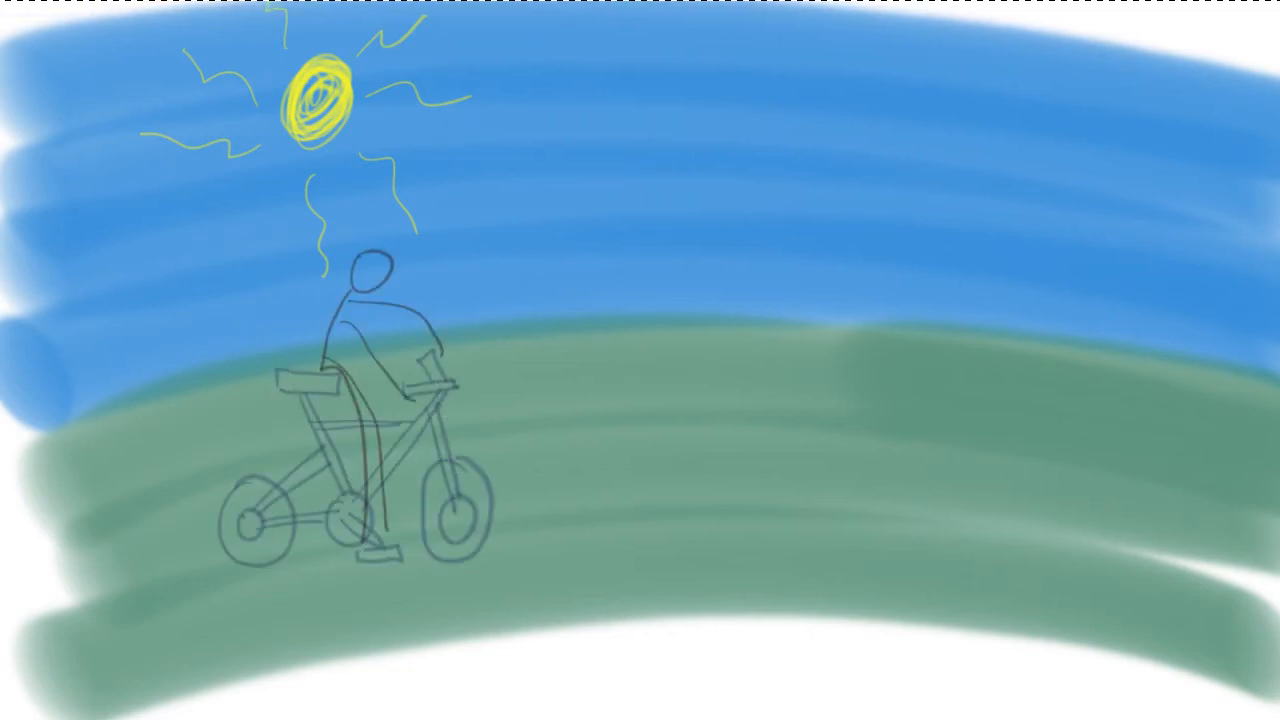